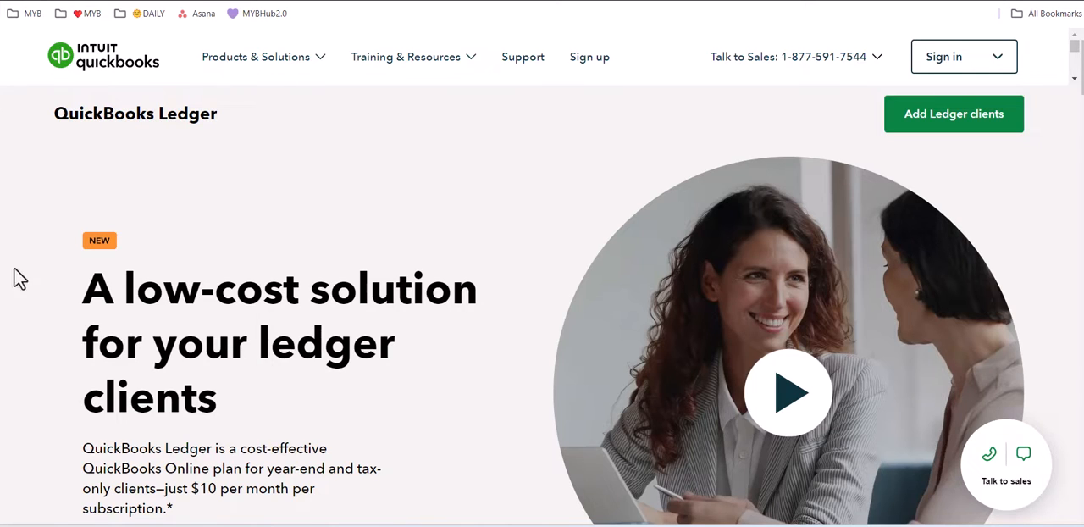
mouse_move(415, 348)
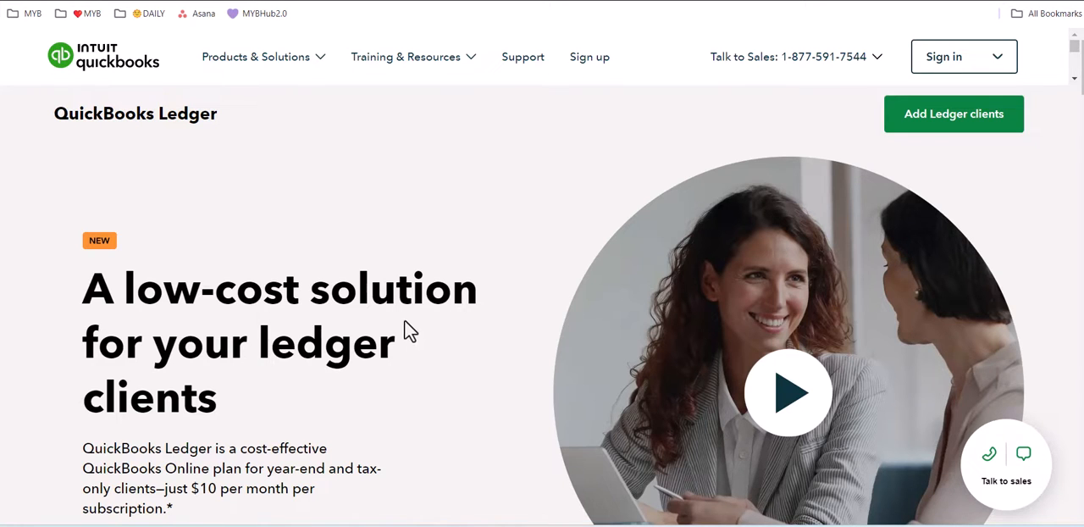
- Read the opening paragraphs of the 'Unlock Efficiency with QuickBooks Ledger' blog post
scroll(down, 3)
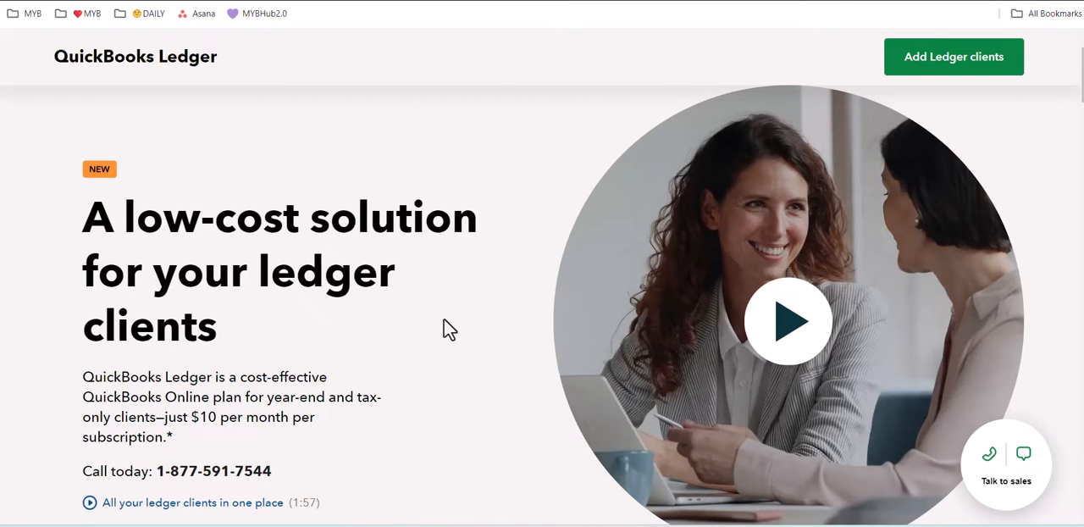
scroll(down, 3)
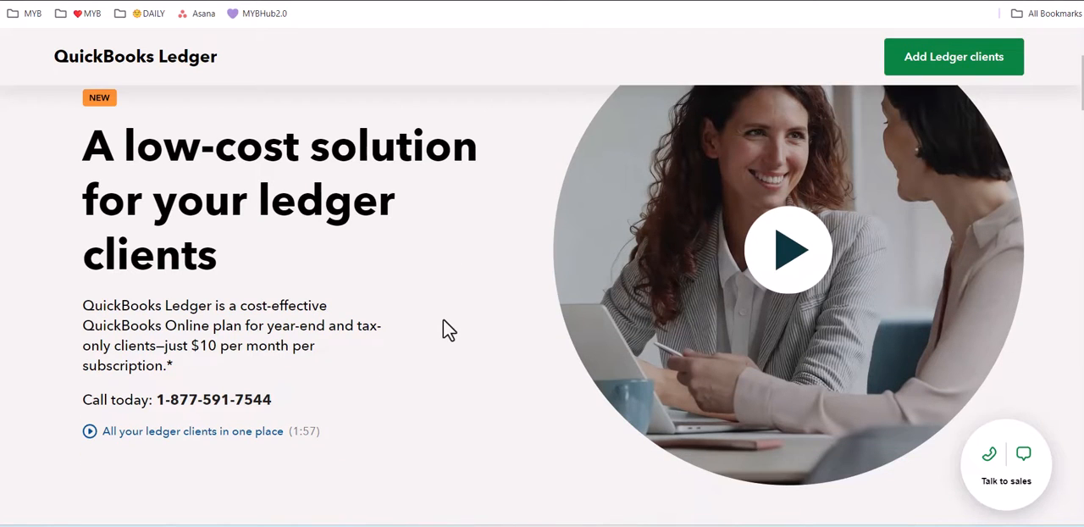
scroll(down, 3)
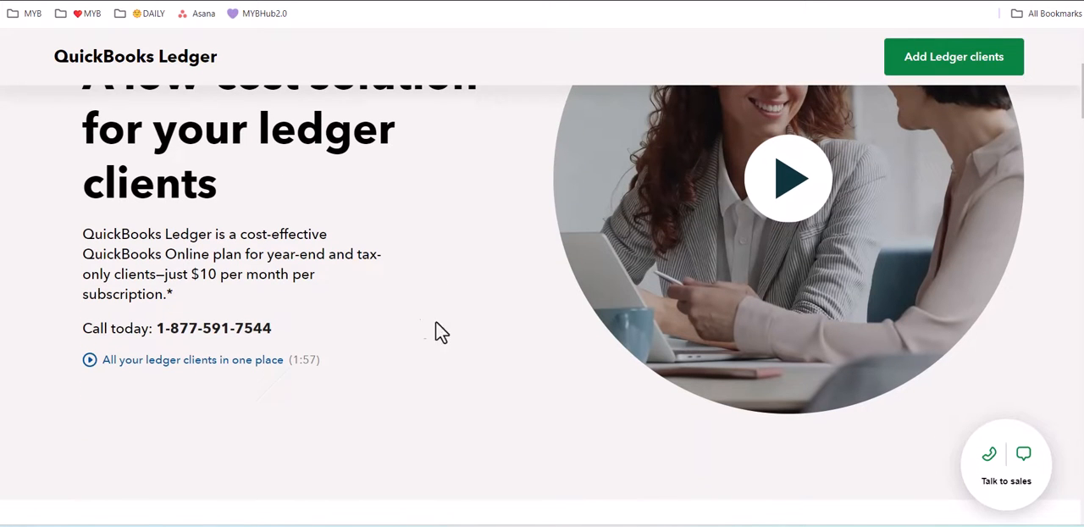
mouse_move(386, 304)
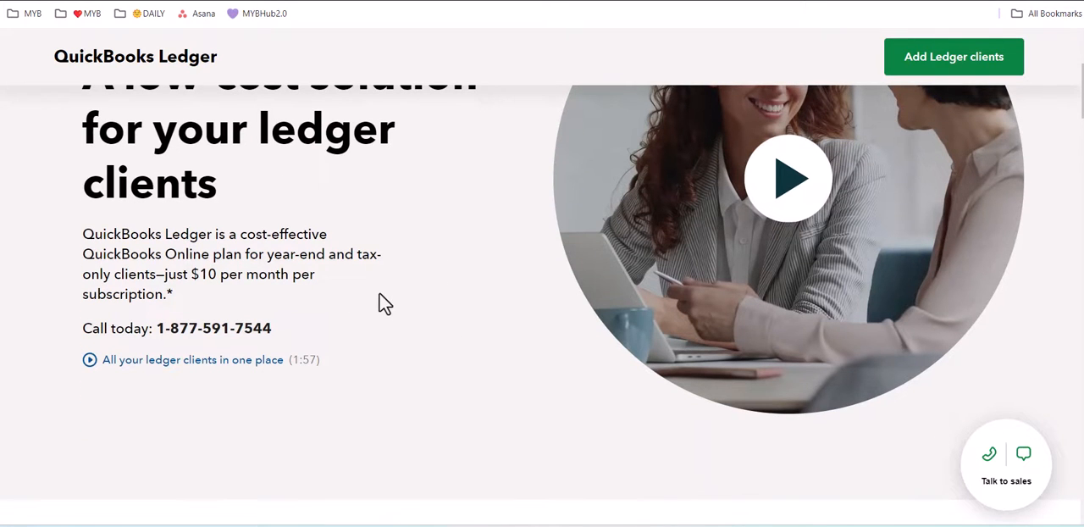
scroll(down, 3)
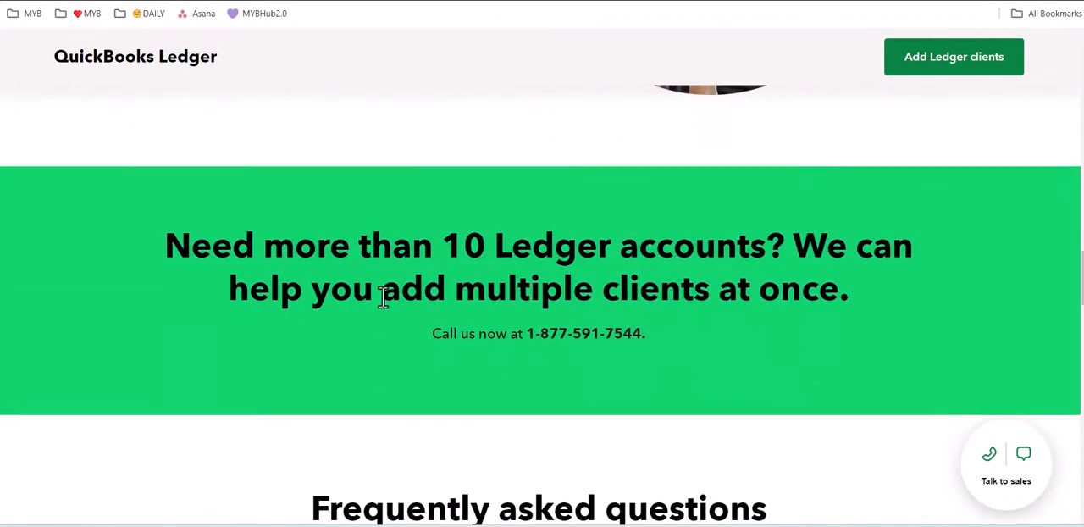
scroll(down, 3)
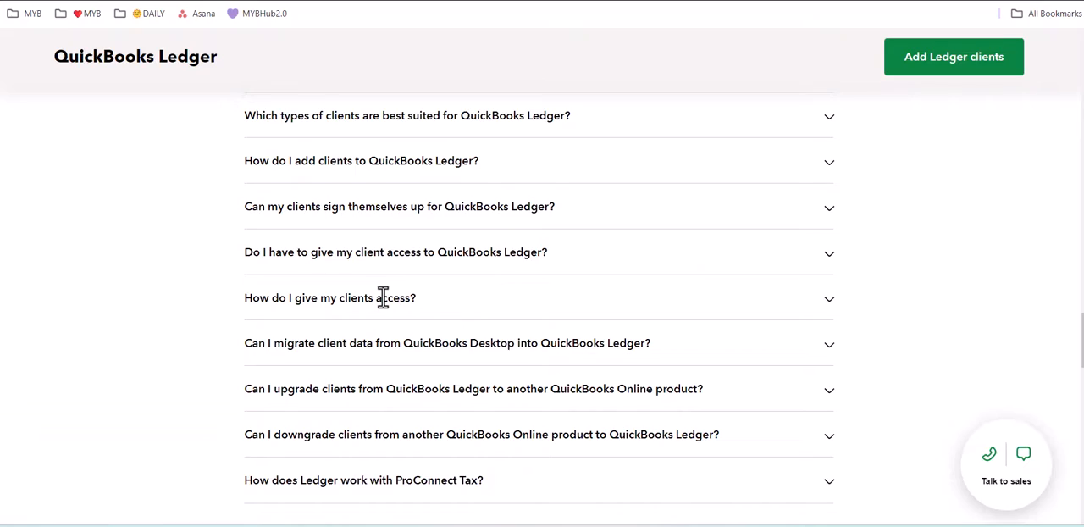
scroll(up, 3)
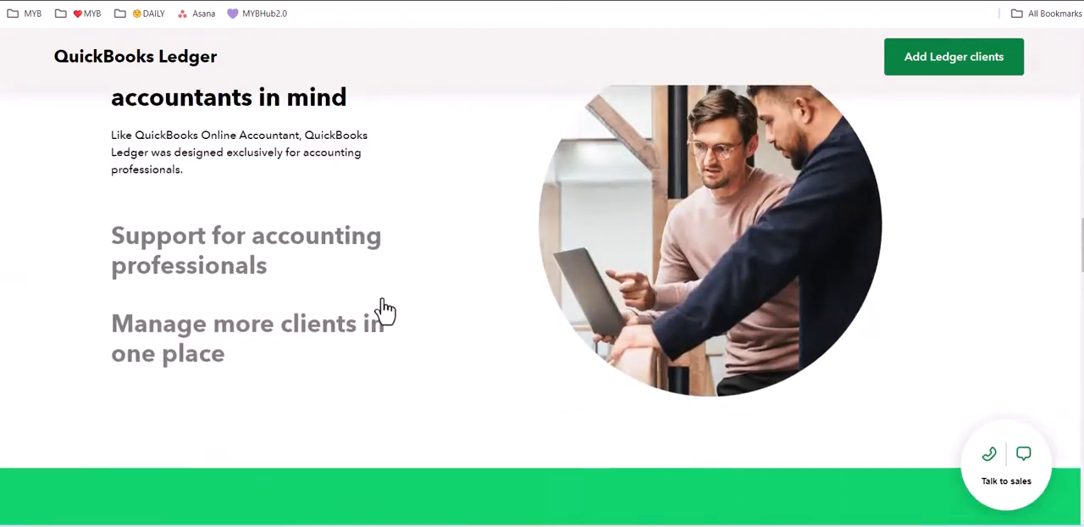
scroll(down, 3)
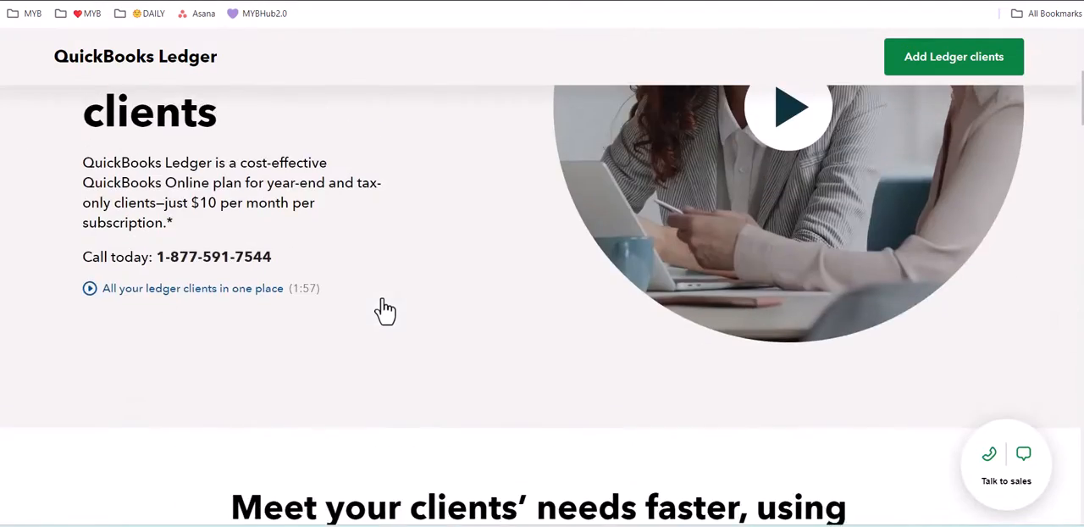
scroll(up, 3)
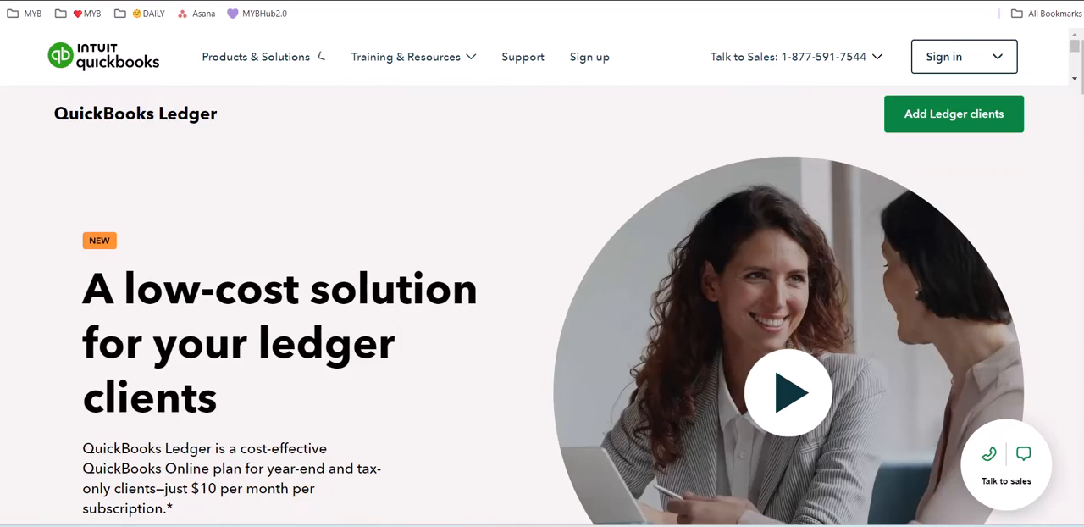
scroll(down, 3)
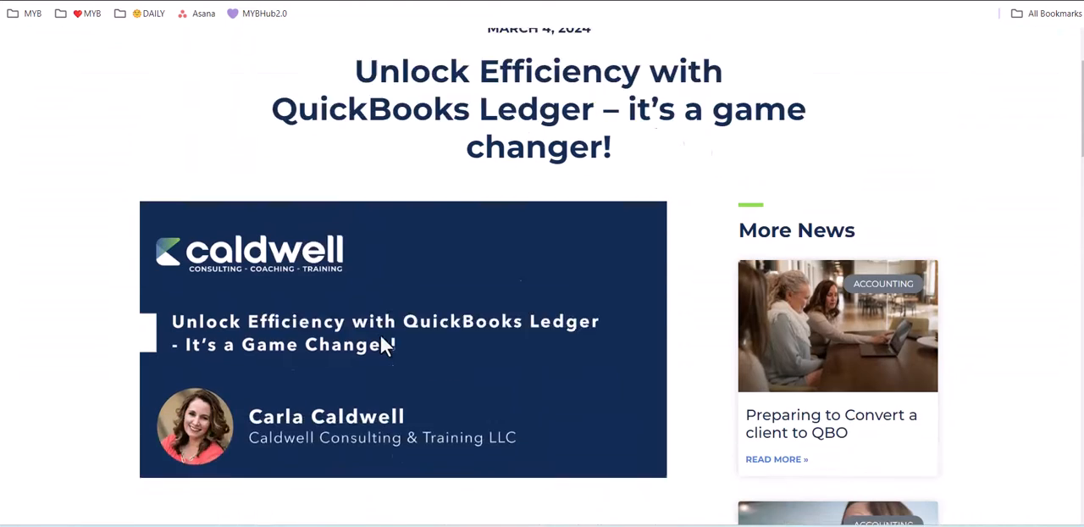
scroll(down, 3)
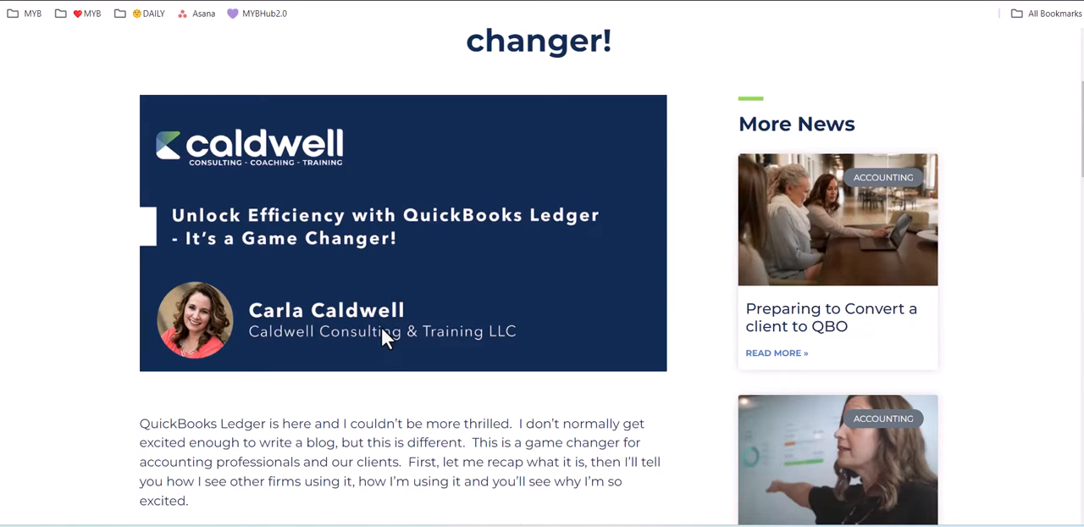
scroll(down, 3)
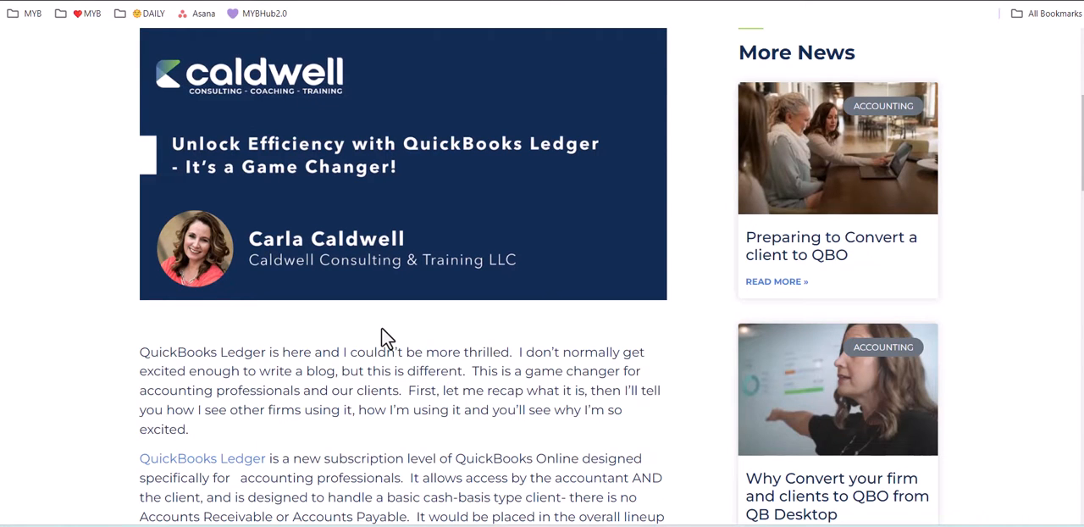
mouse_move(424, 26)
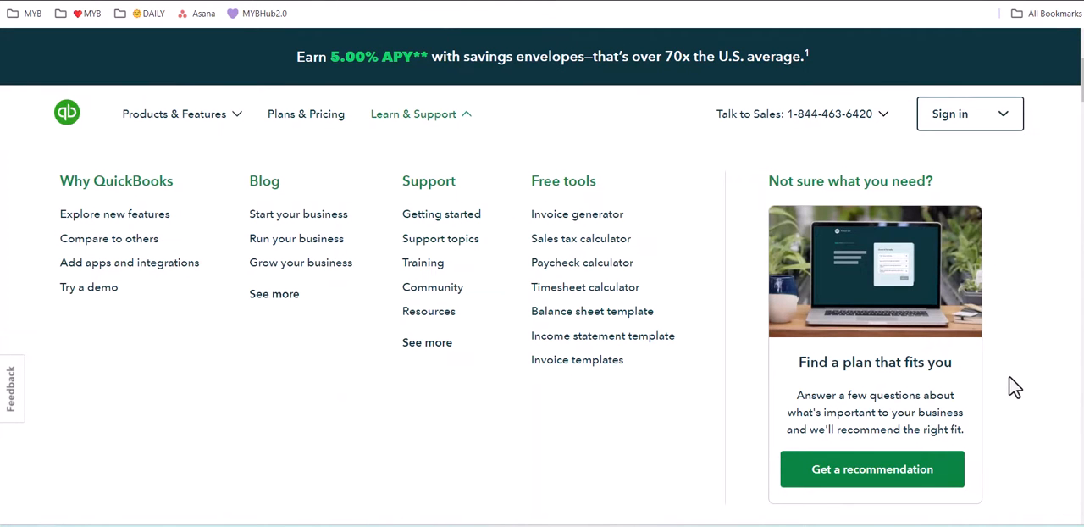
mouse_move(379, 312)
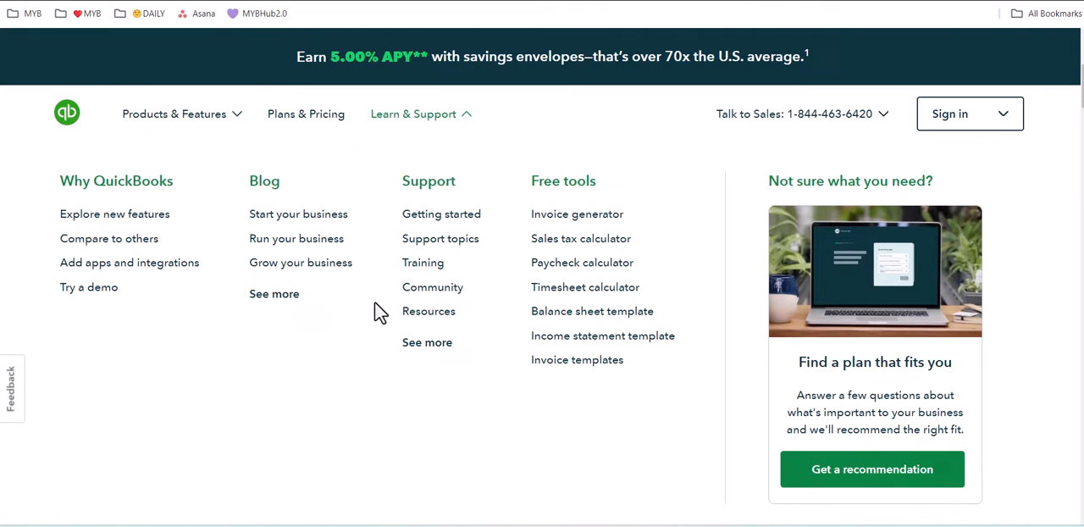
- Use the Learn & Support menu to reach Mariette Martinez EA – ProAdvisor's client list
click(305, 113)
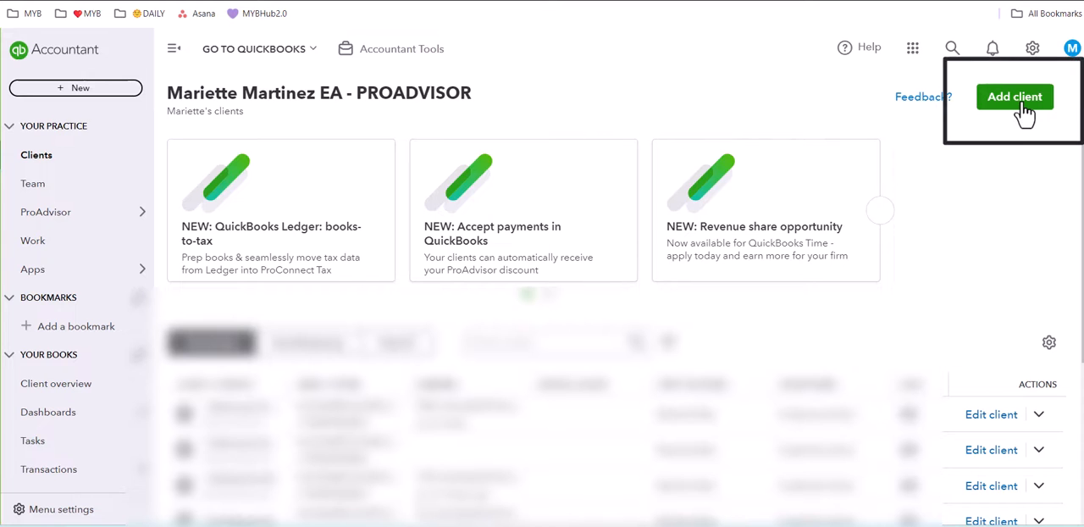
- Start adding a new business client and enter the business name 'My New Biz'
click(1014, 96)
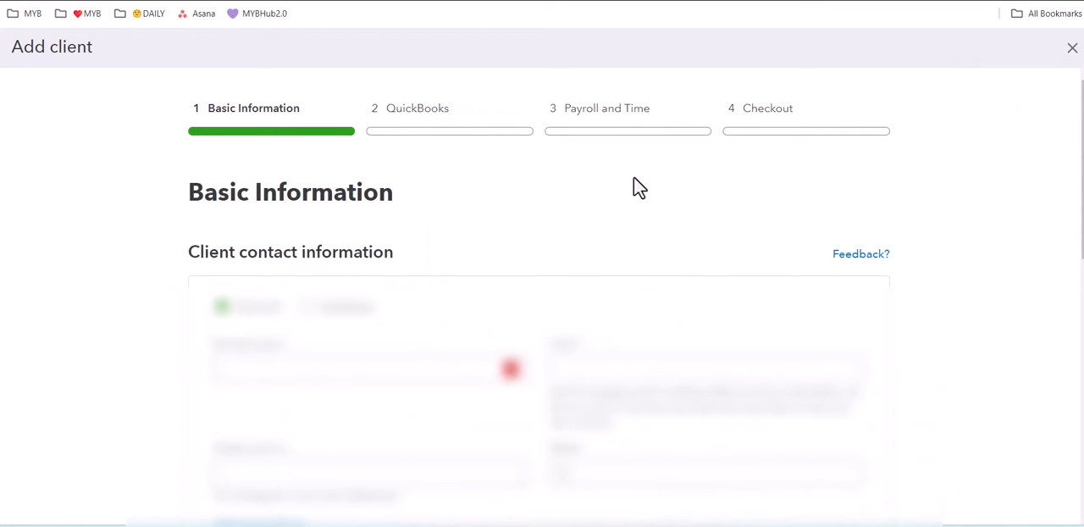
scroll(down, 3)
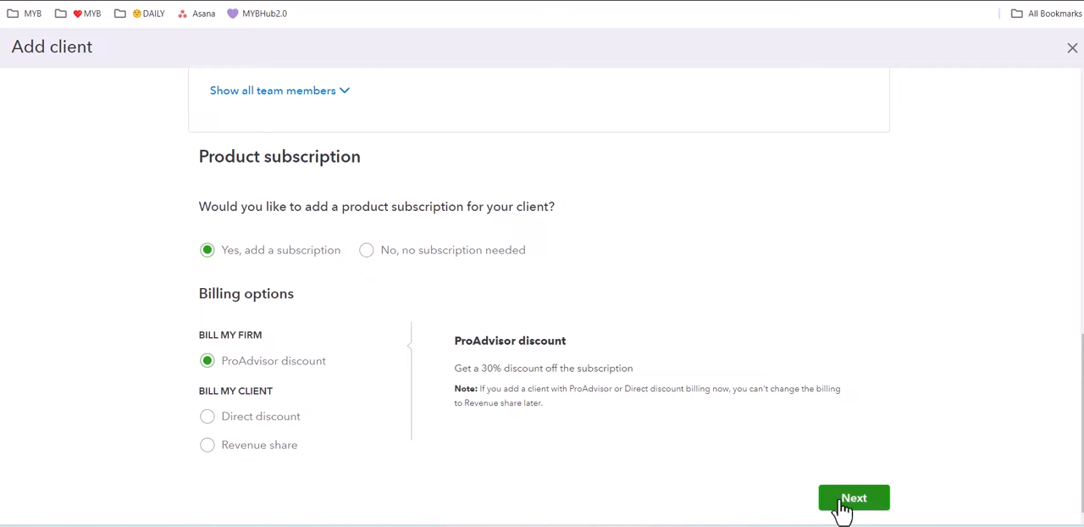
click(852, 497)
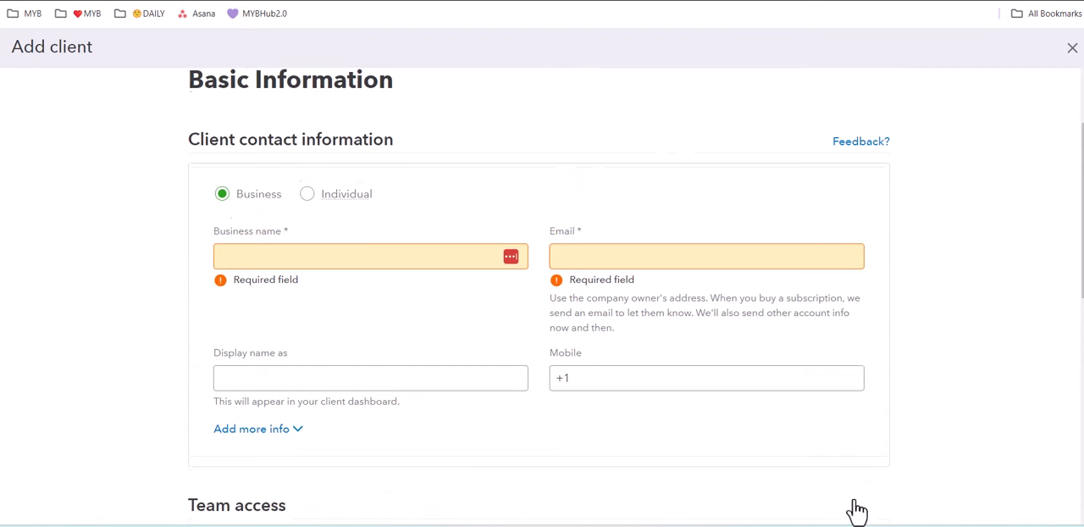
click(370, 261)
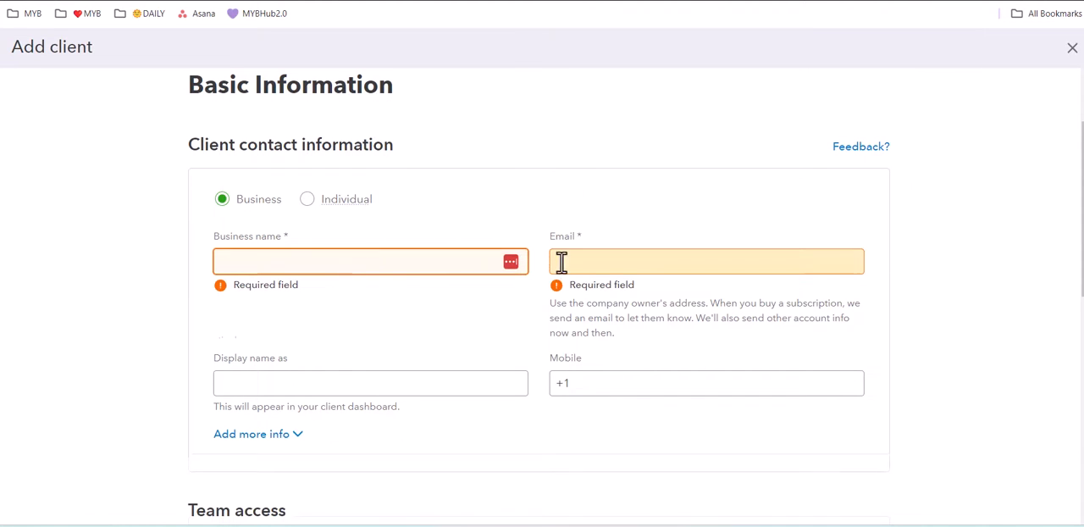
text(My New Biz)
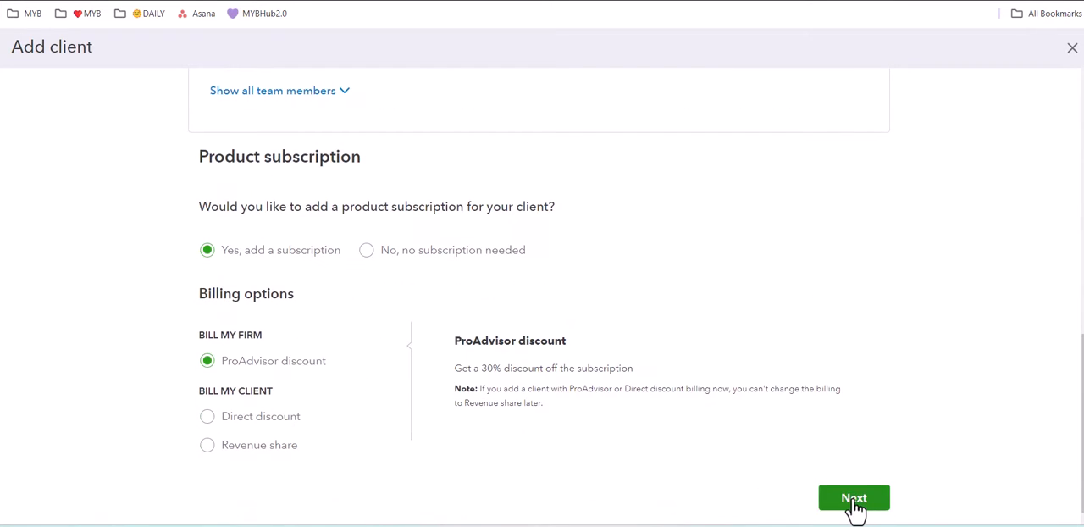
- Advance to the QuickBooks product step and bring the $10/mo QuickBooks Ledger plan into view
click(853, 497)
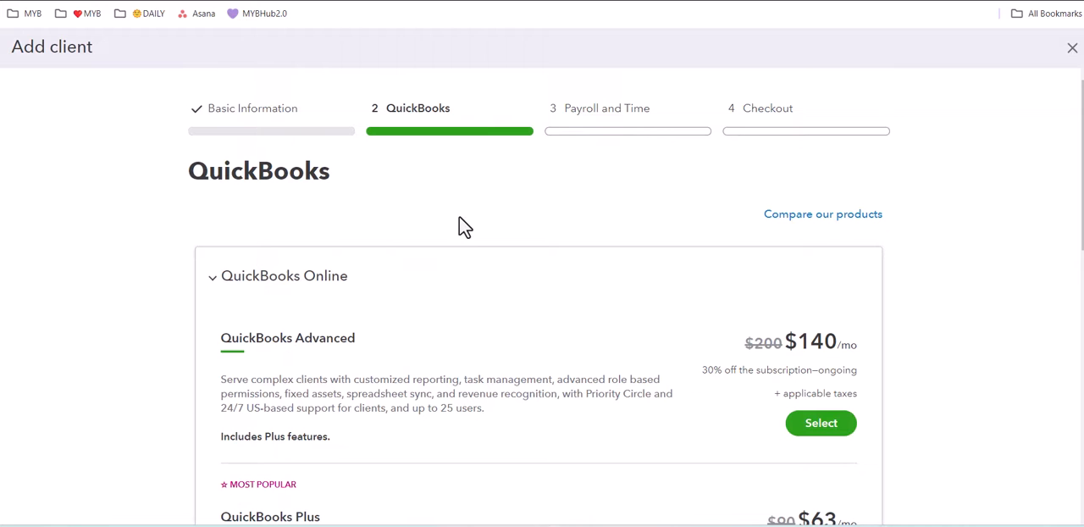
scroll(down, 3)
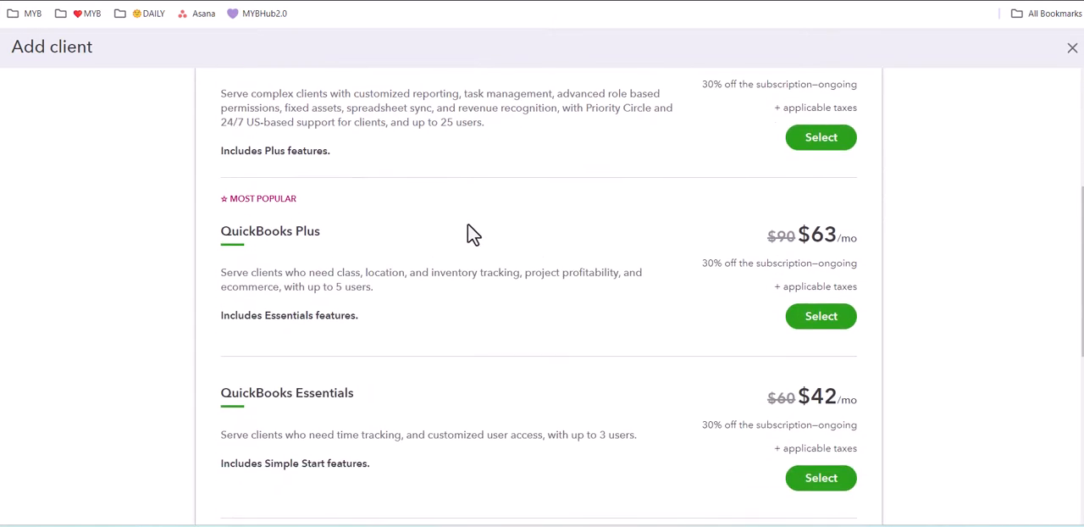
scroll(down, 3)
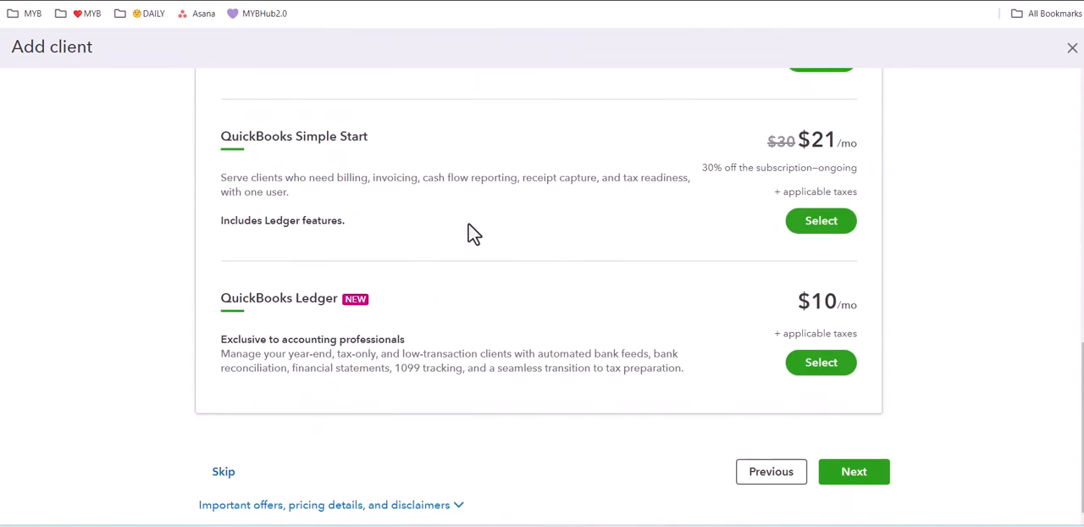
mouse_move(472, 225)
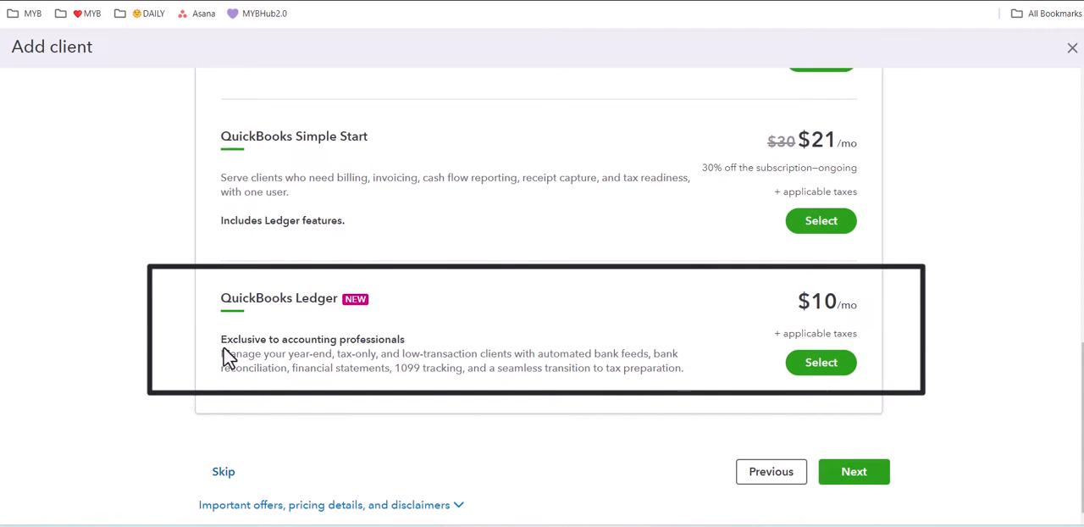
mouse_move(879, 399)
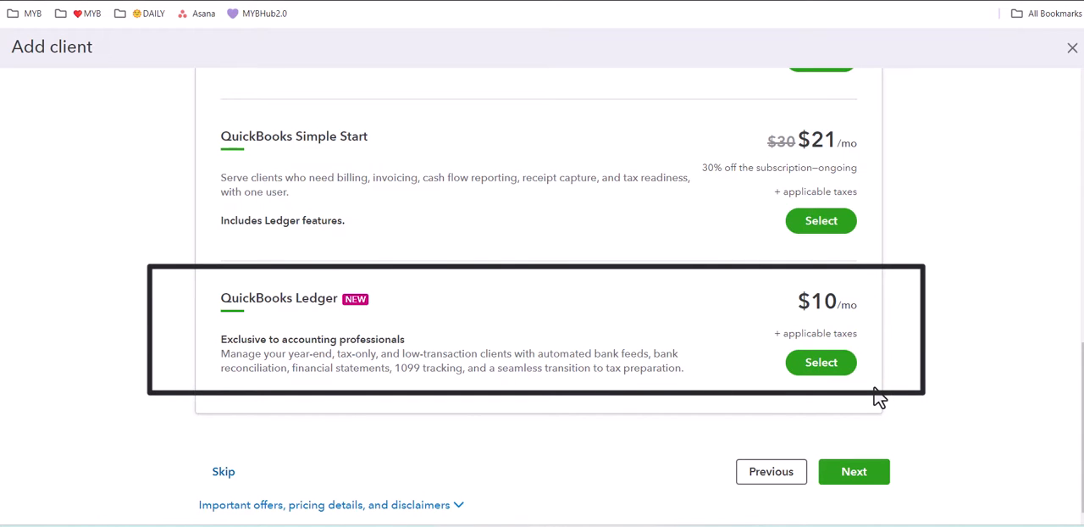
mouse_move(868, 397)
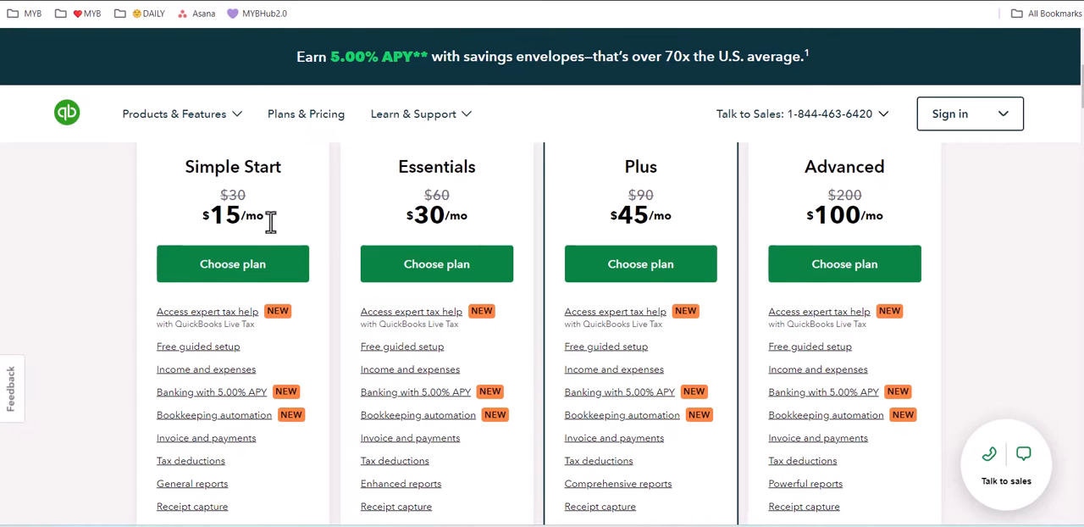
mouse_move(921, 246)
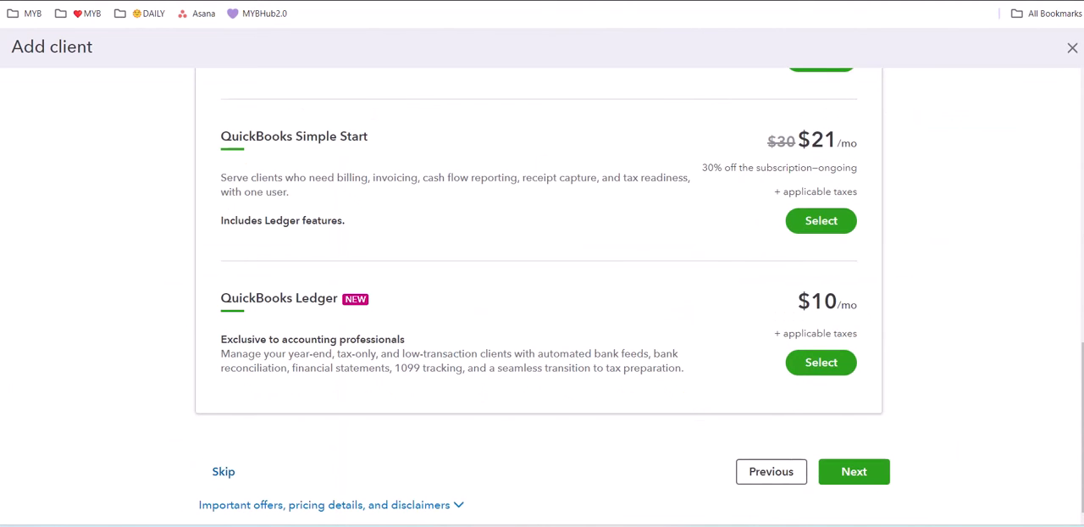
mouse_move(439, 329)
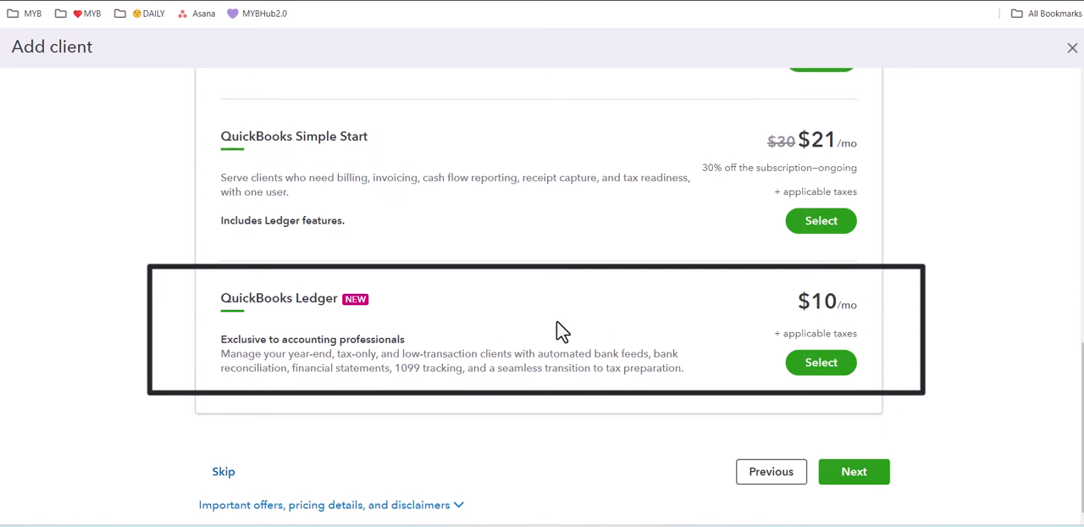
mouse_move(872, 330)
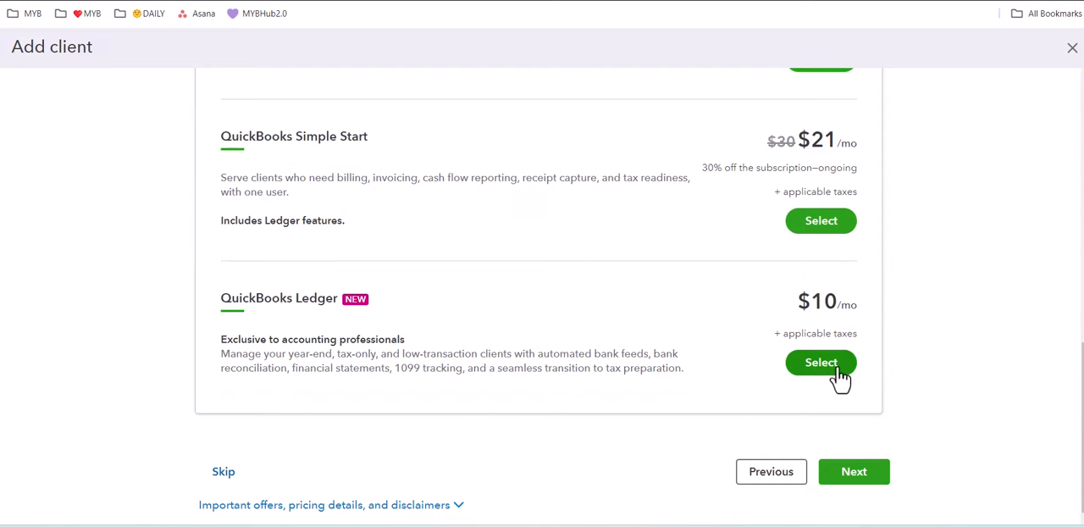
- Select QuickBooks Ledger at $10/mo and continue to Payroll and Time
click(820, 361)
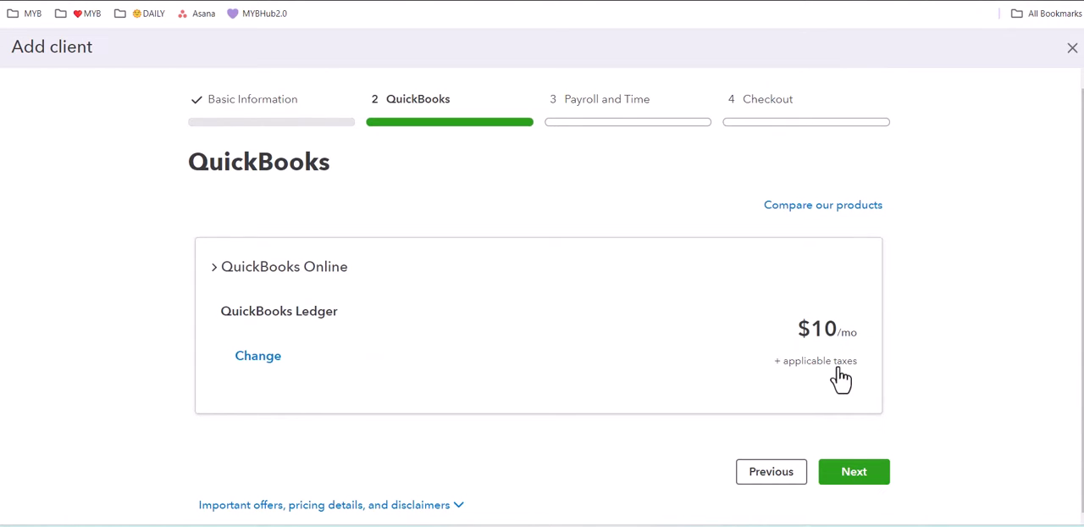
click(852, 471)
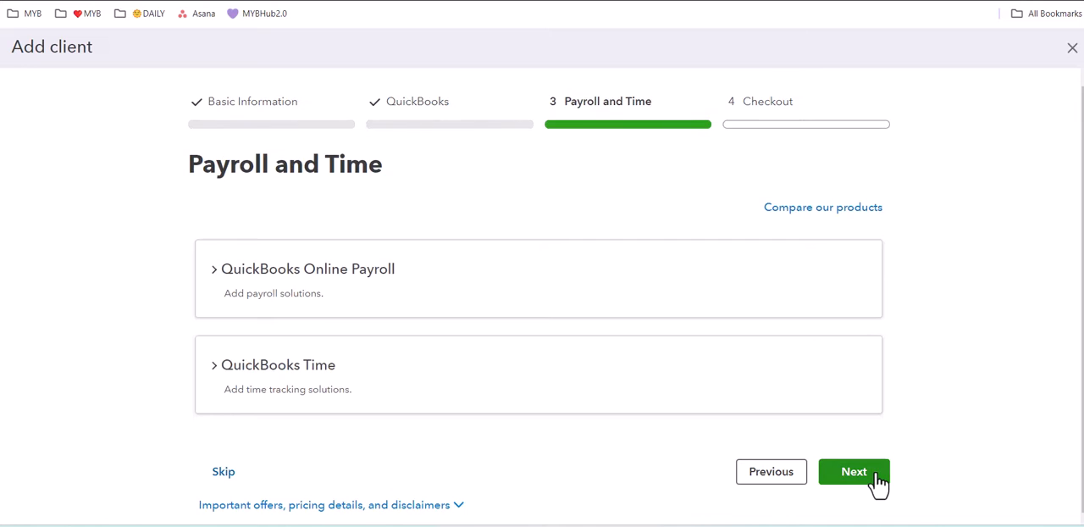
mouse_move(385, 322)
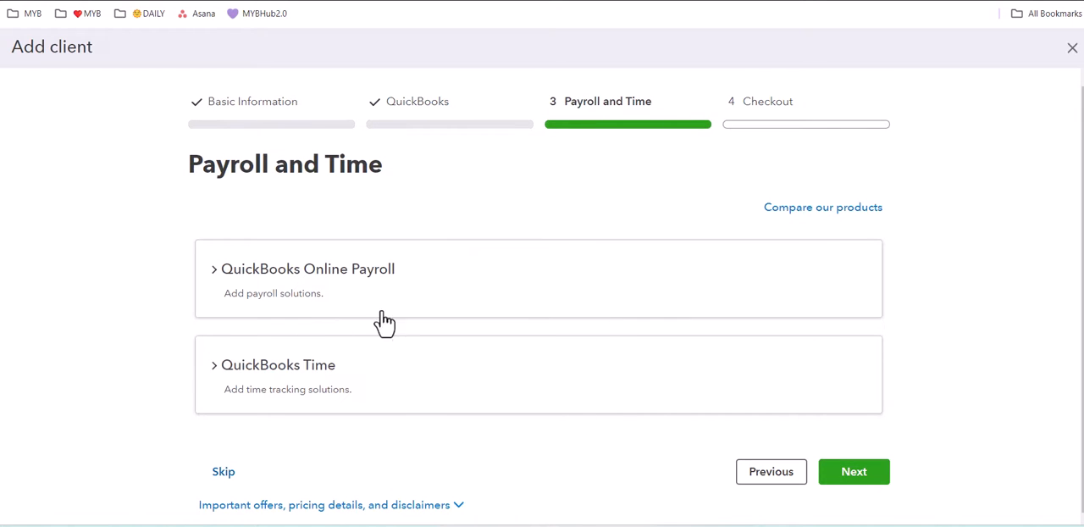
mouse_move(639, 346)
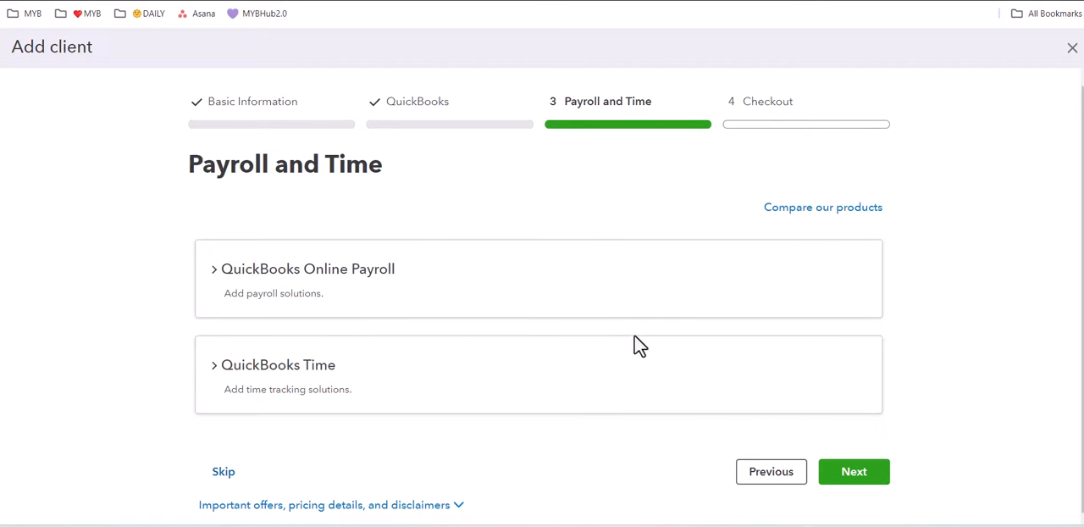
- Skip payroll and time add-ons and go to Checkout
click(854, 471)
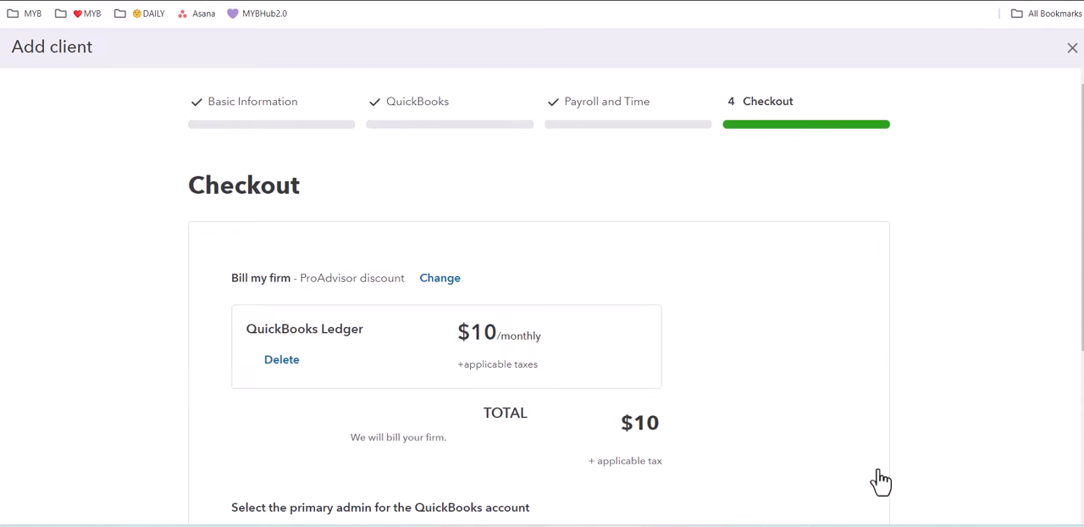
mouse_move(555, 364)
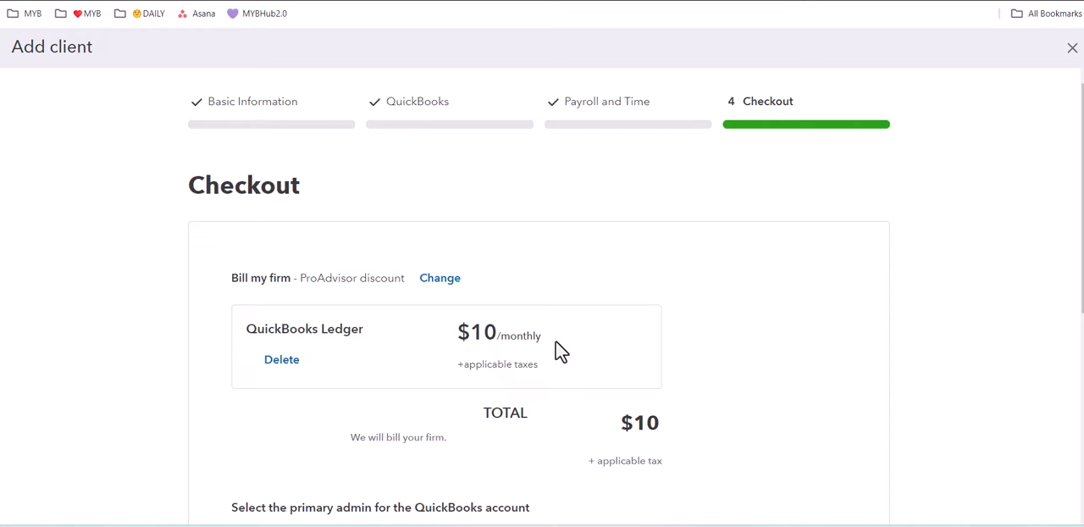
mouse_move(565, 350)
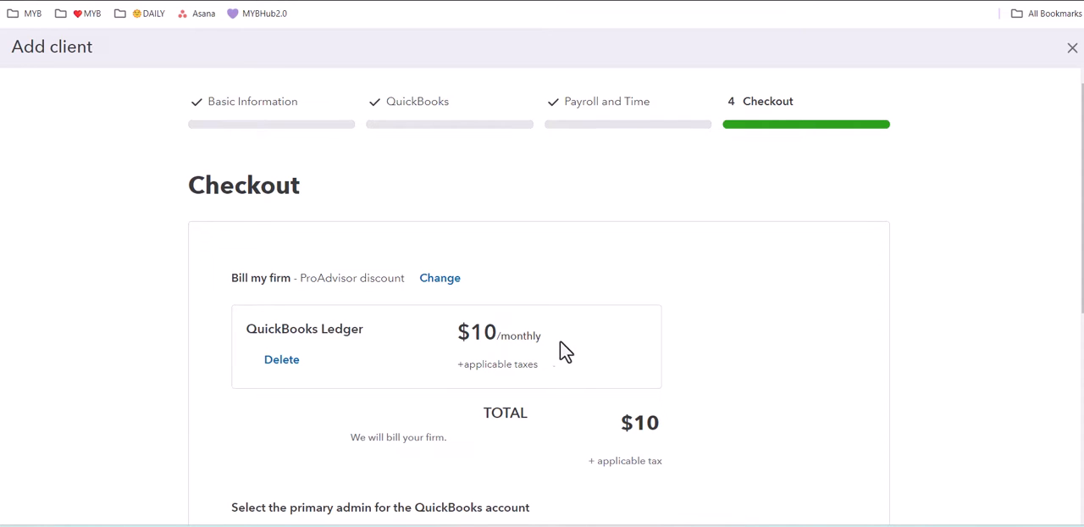
mouse_move(549, 354)
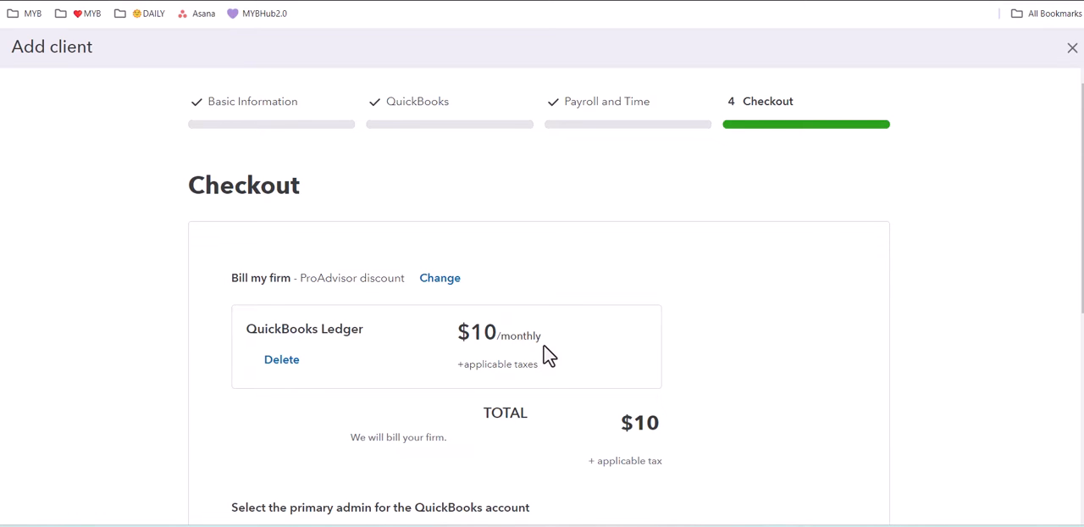
mouse_move(549, 349)
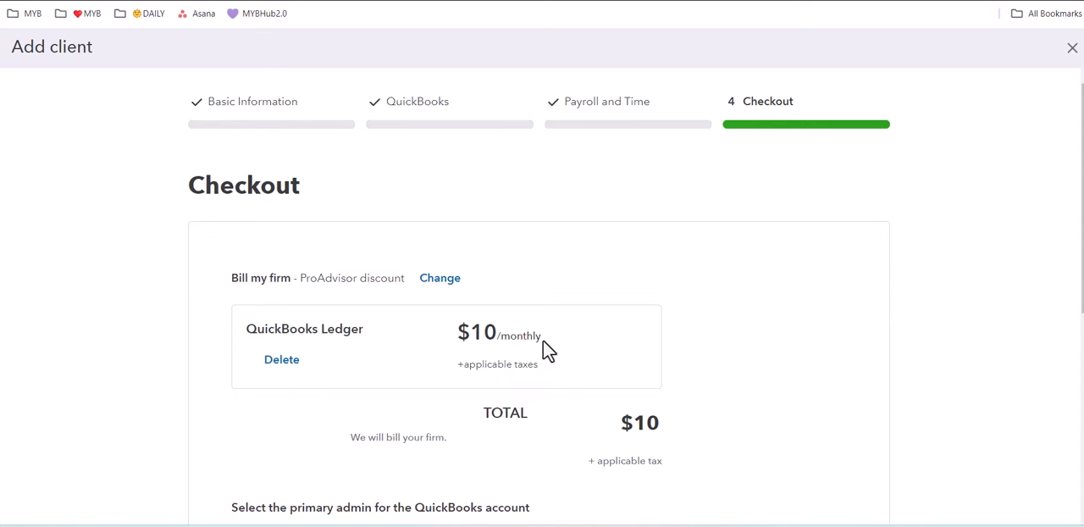
- Review Checkout to its end, keeping 'Make my client the primary admin' selected
scroll(down, 3)
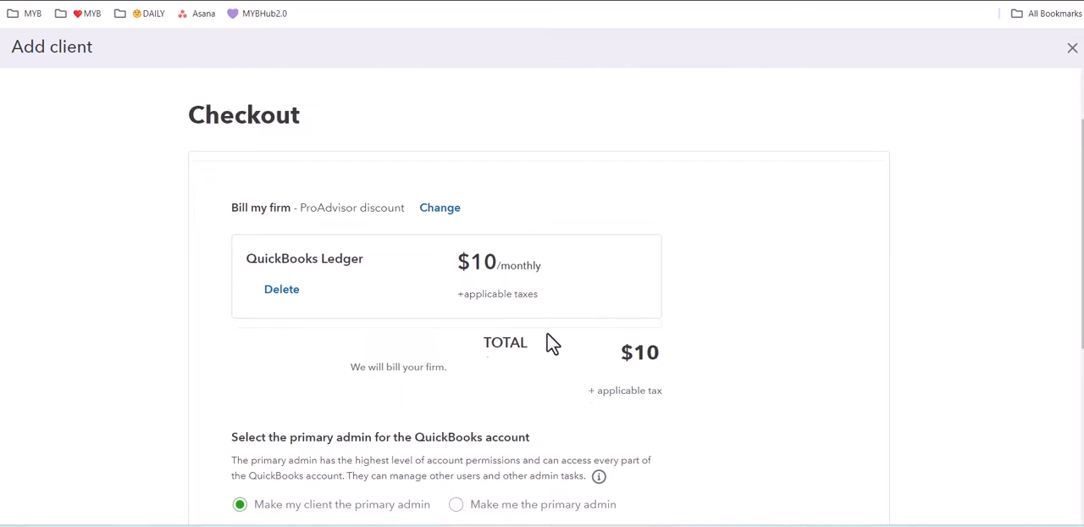
scroll(down, 3)
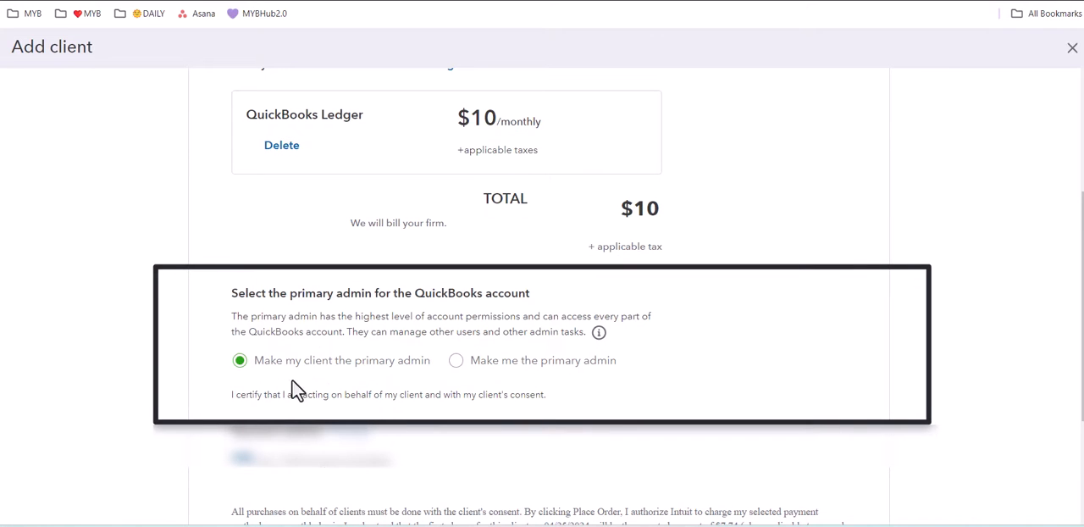
mouse_move(375, 379)
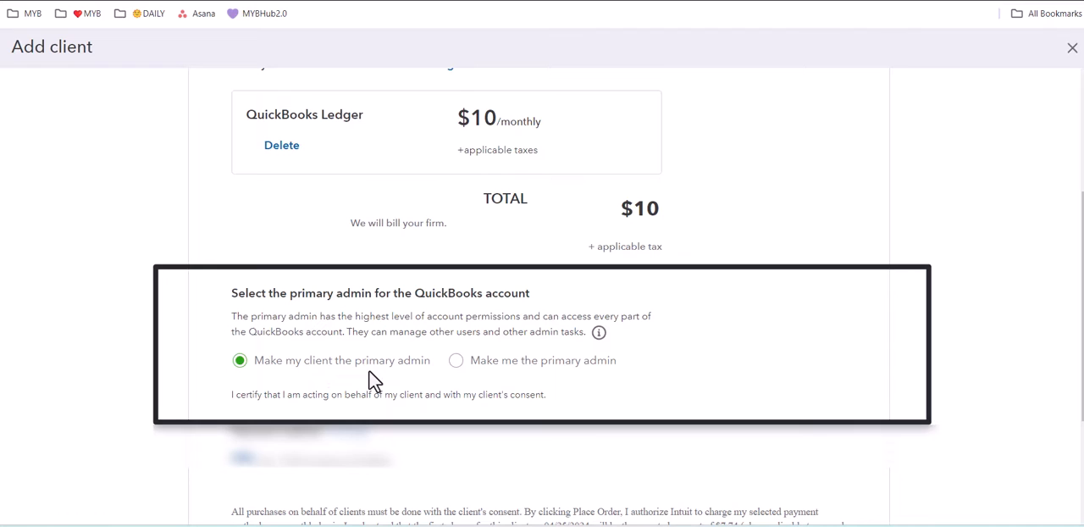
mouse_move(457, 360)
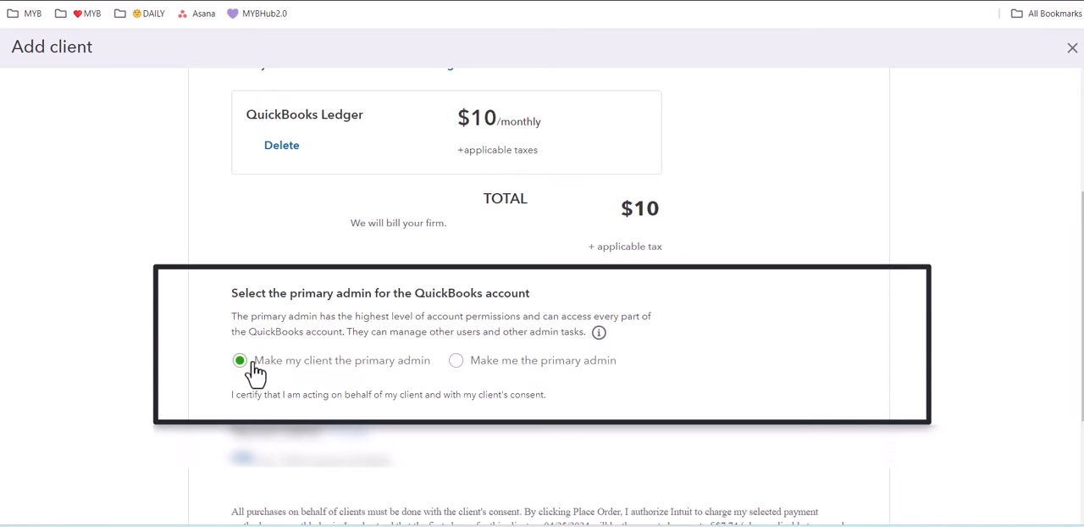
mouse_move(410, 373)
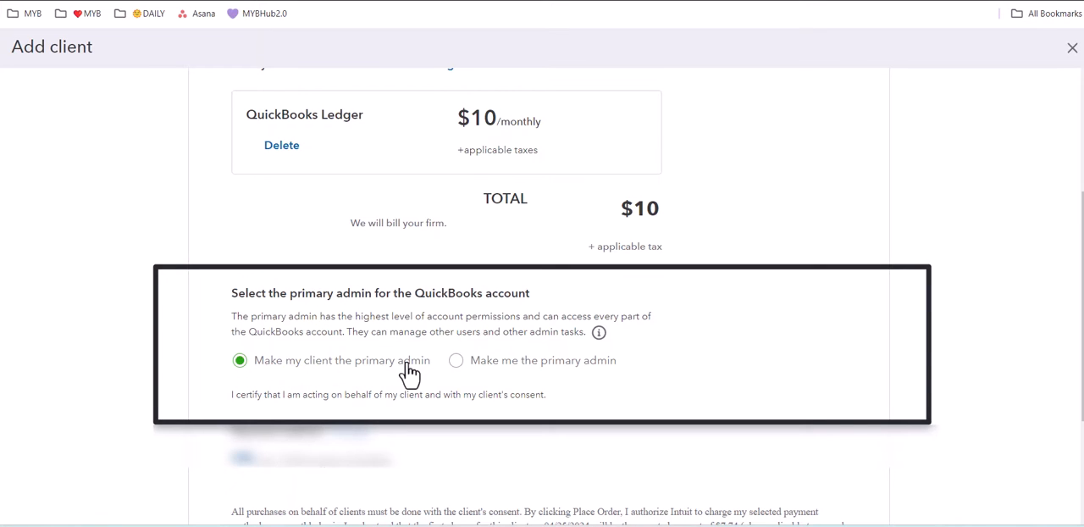
mouse_move(517, 377)
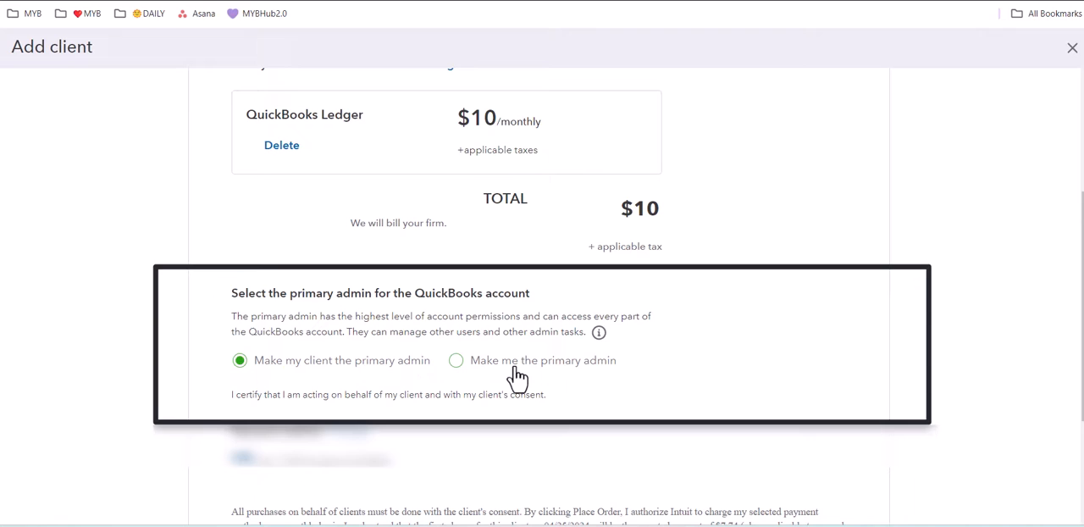
mouse_move(558, 371)
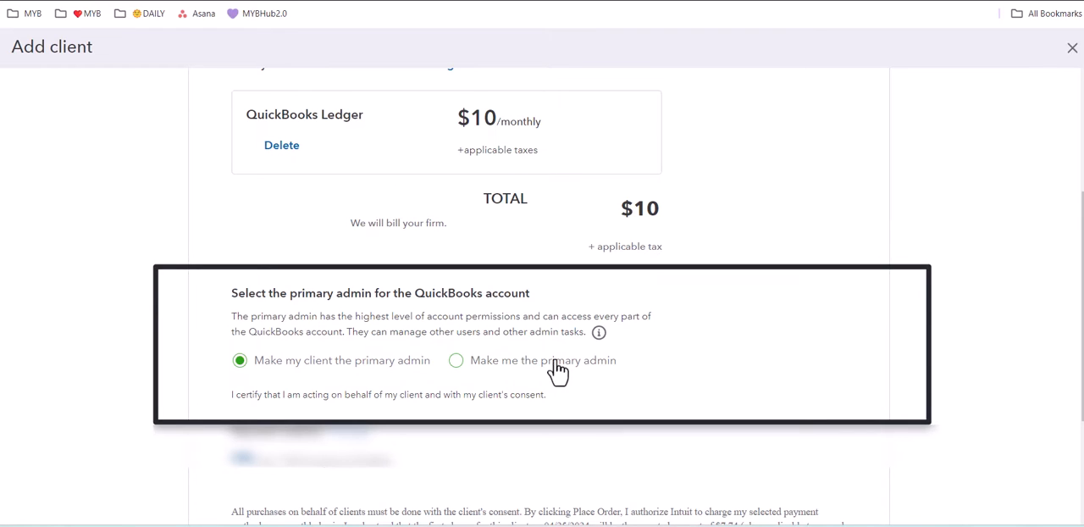
mouse_move(587, 374)
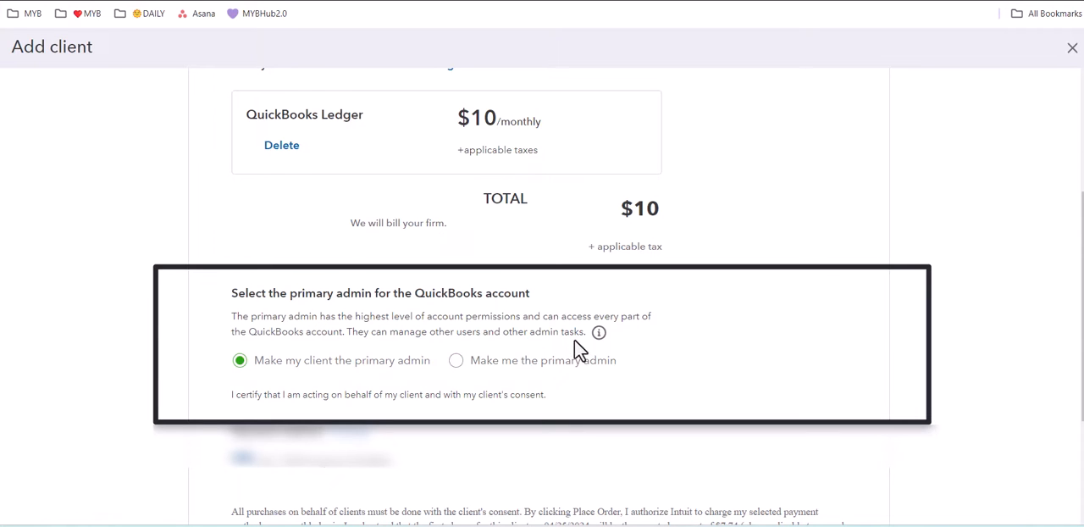
scroll(down, 3)
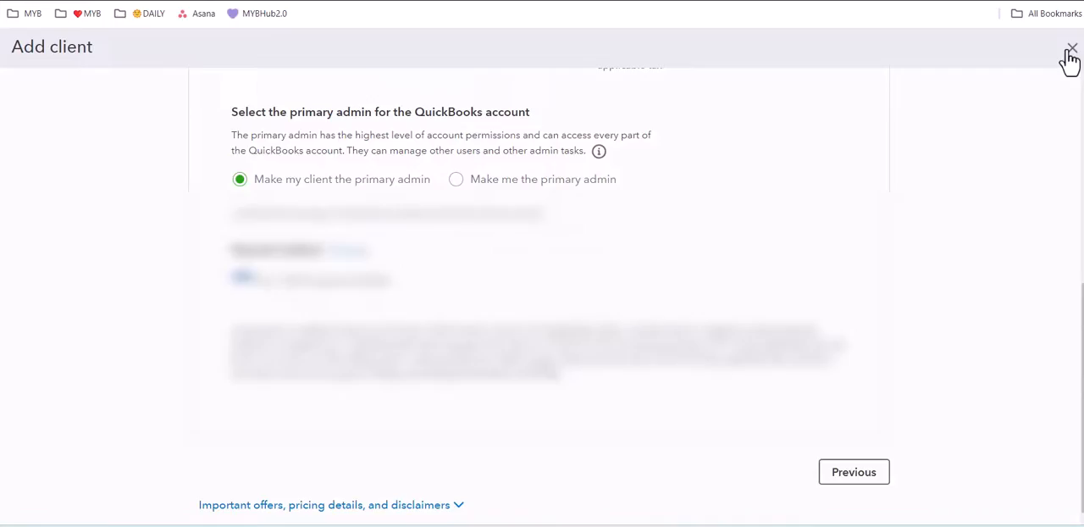
- Close the Add client window and open Our Family Biz's books from the client list
click(1072, 48)
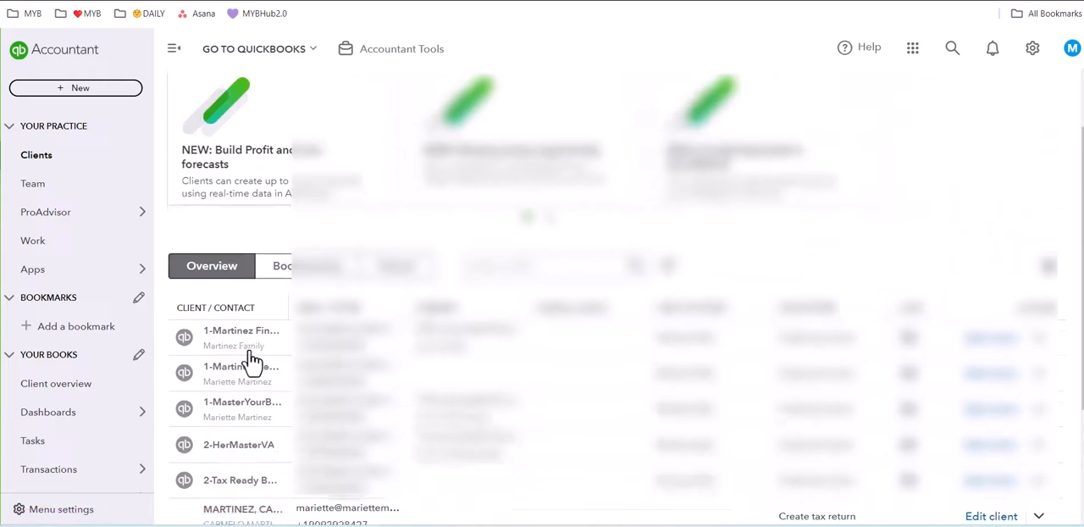
scroll(down, 3)
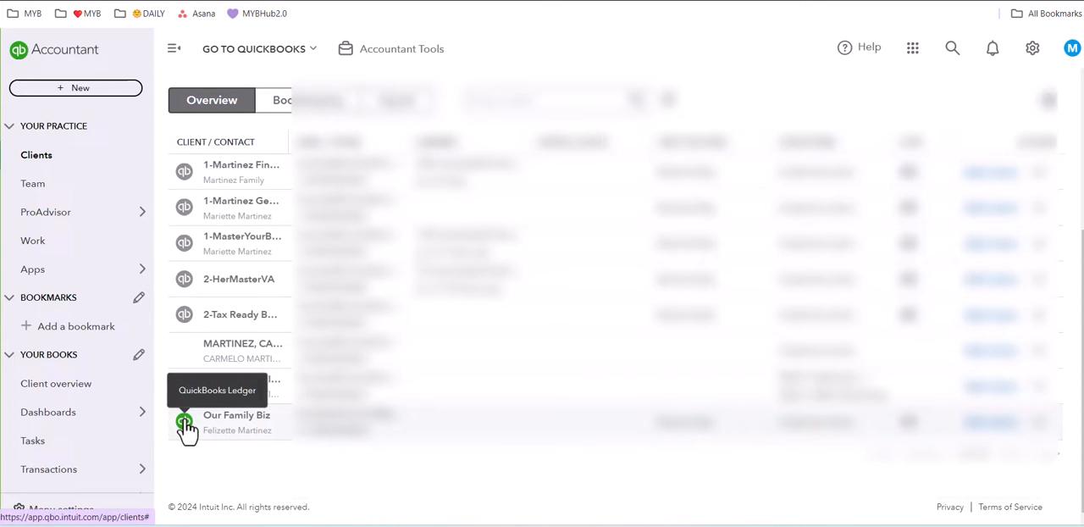
click(184, 422)
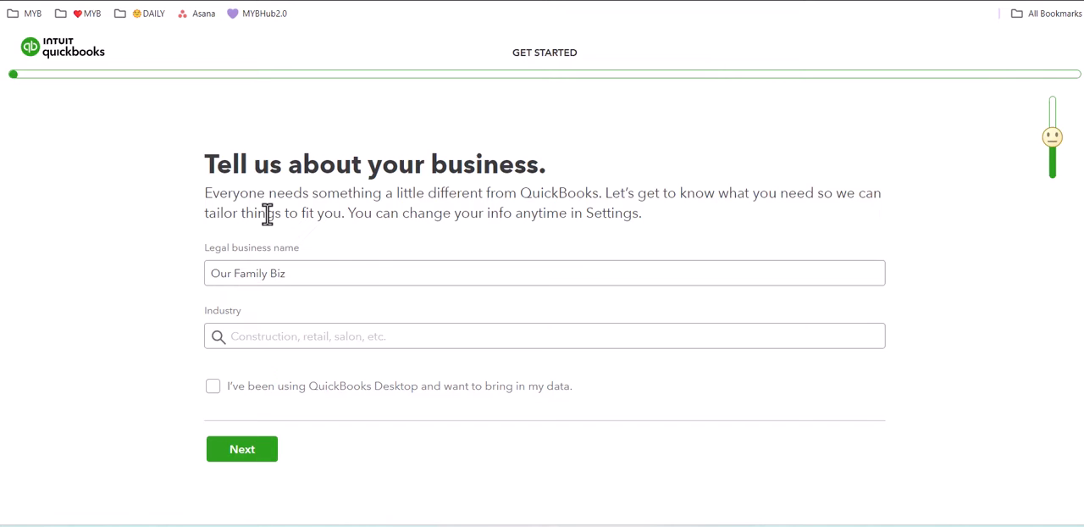
mouse_move(480, 366)
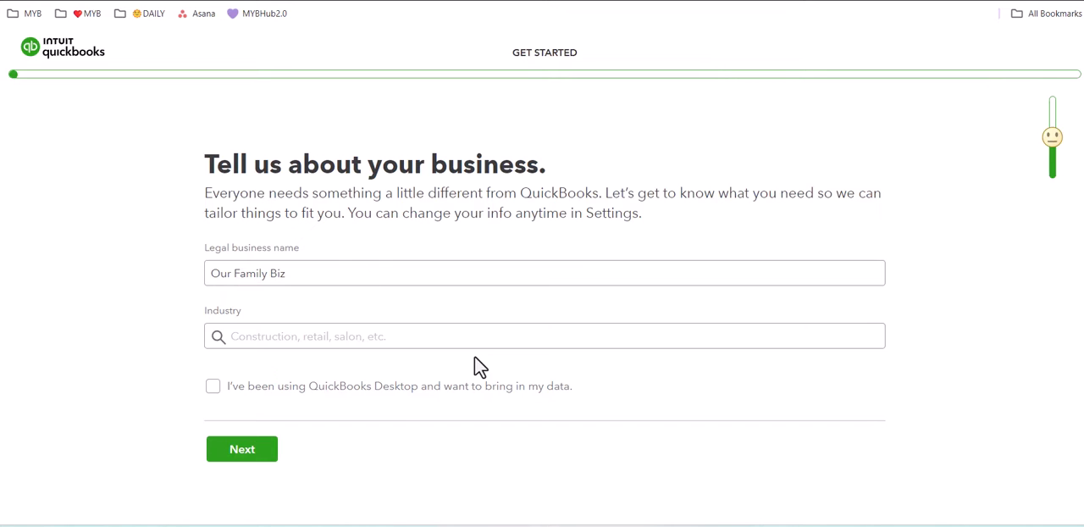
mouse_move(383, 381)
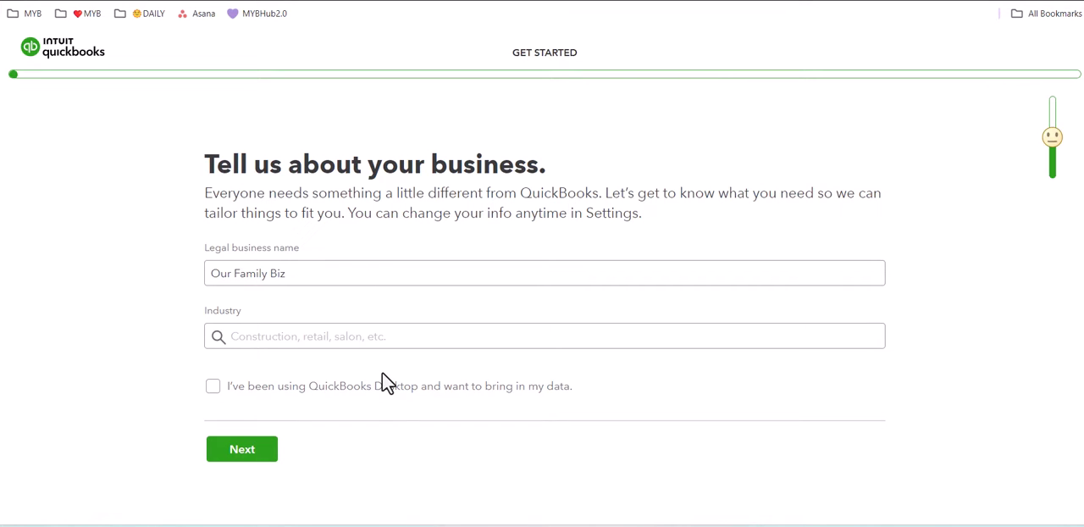